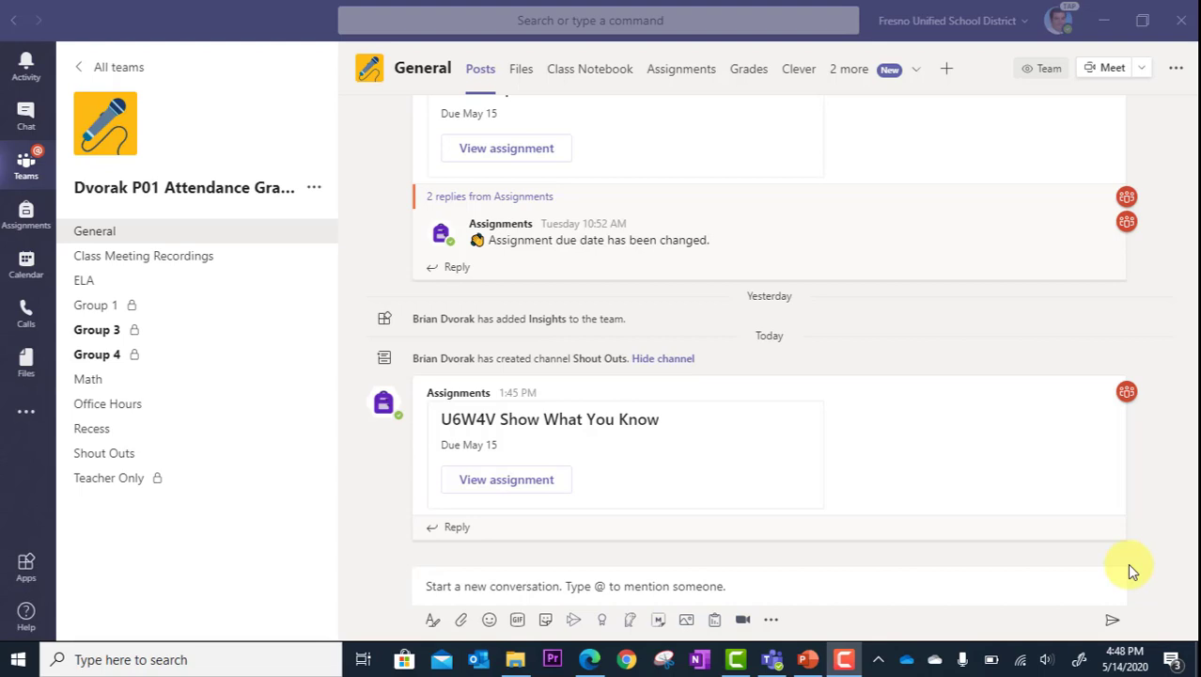
mouse_move(539, 435)
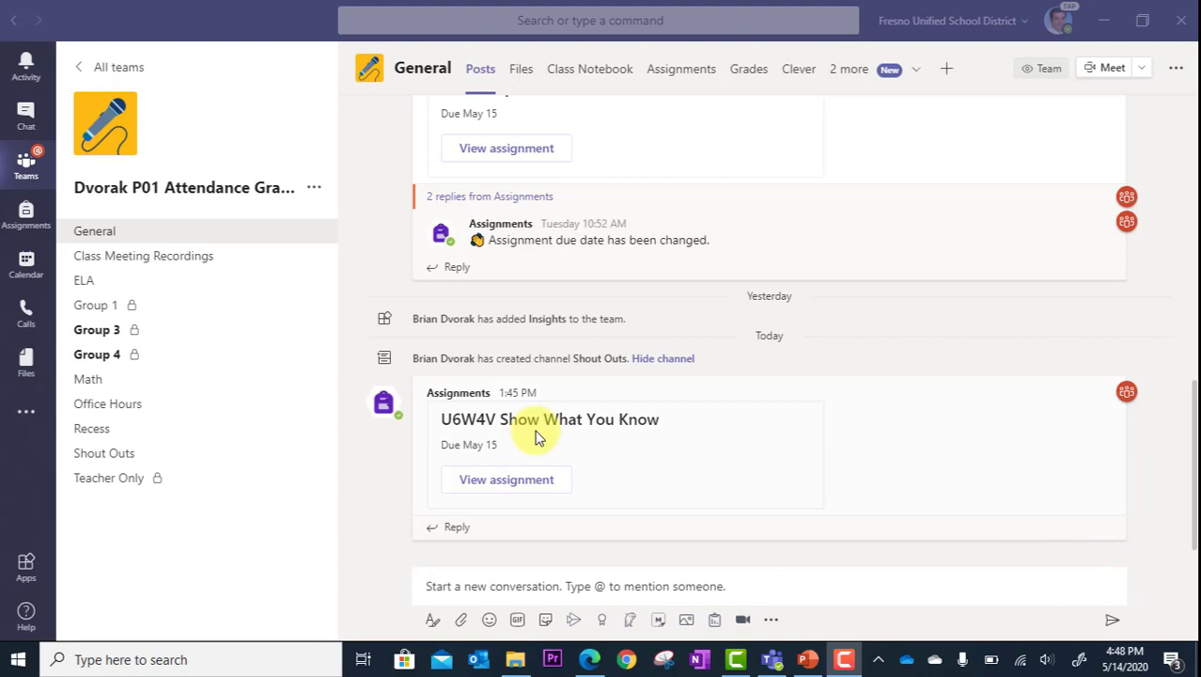
mouse_move(154, 233)
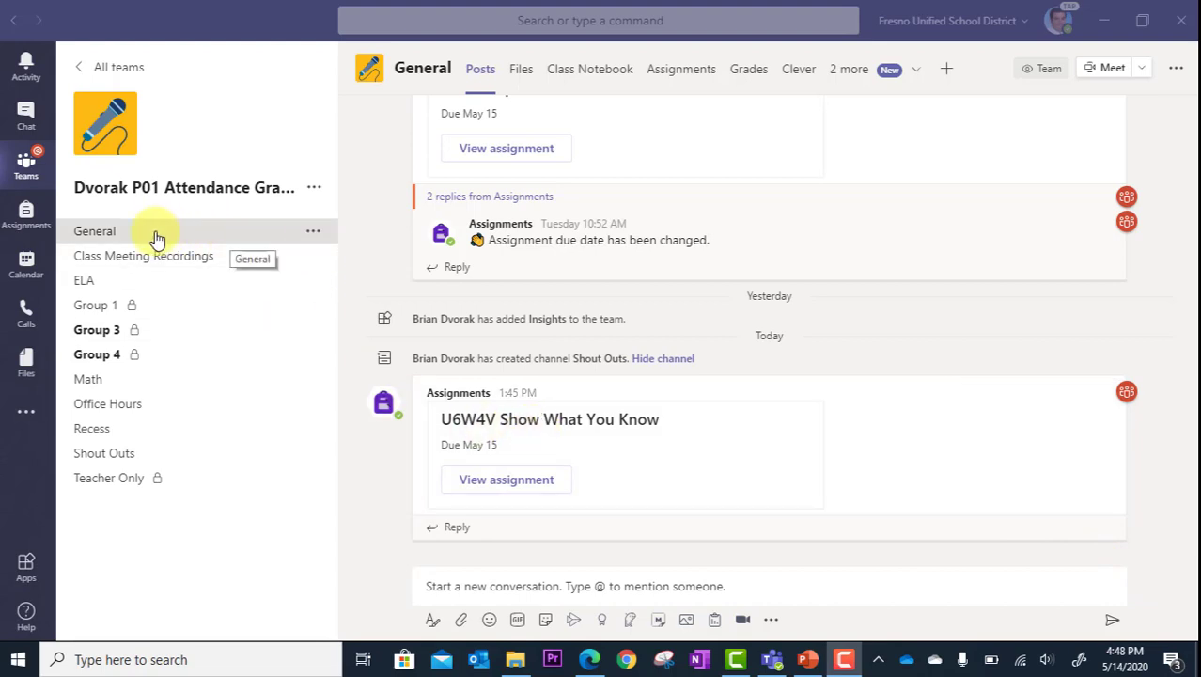
mouse_move(26, 268)
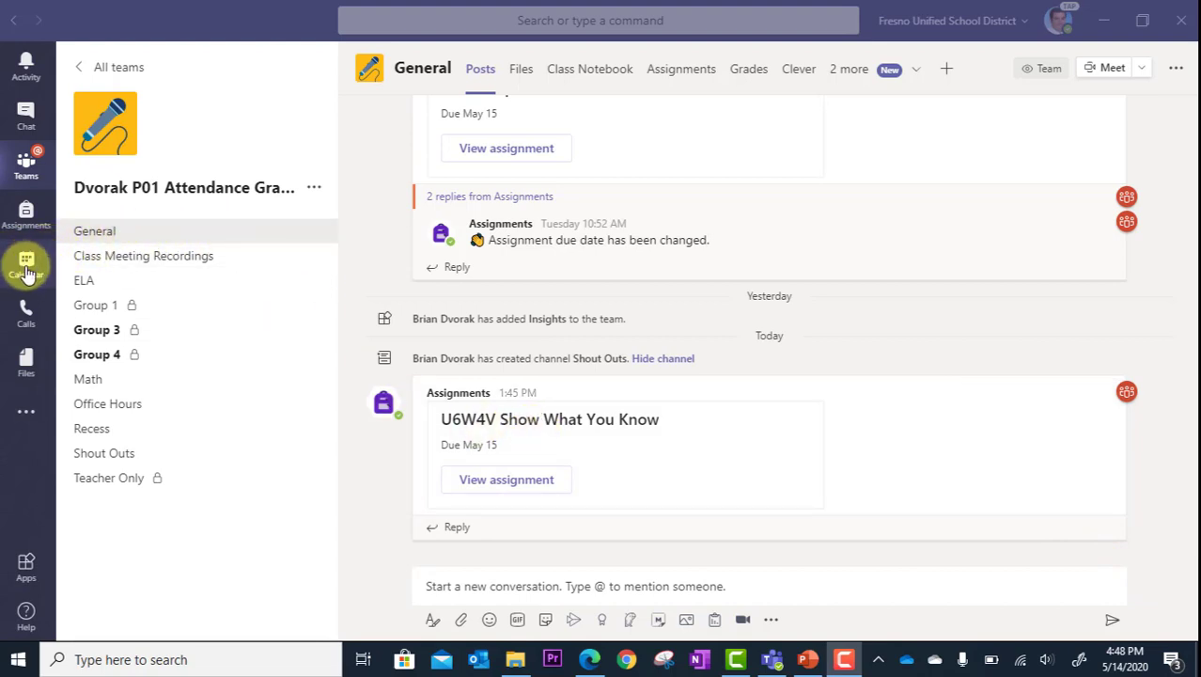
mouse_move(27, 277)
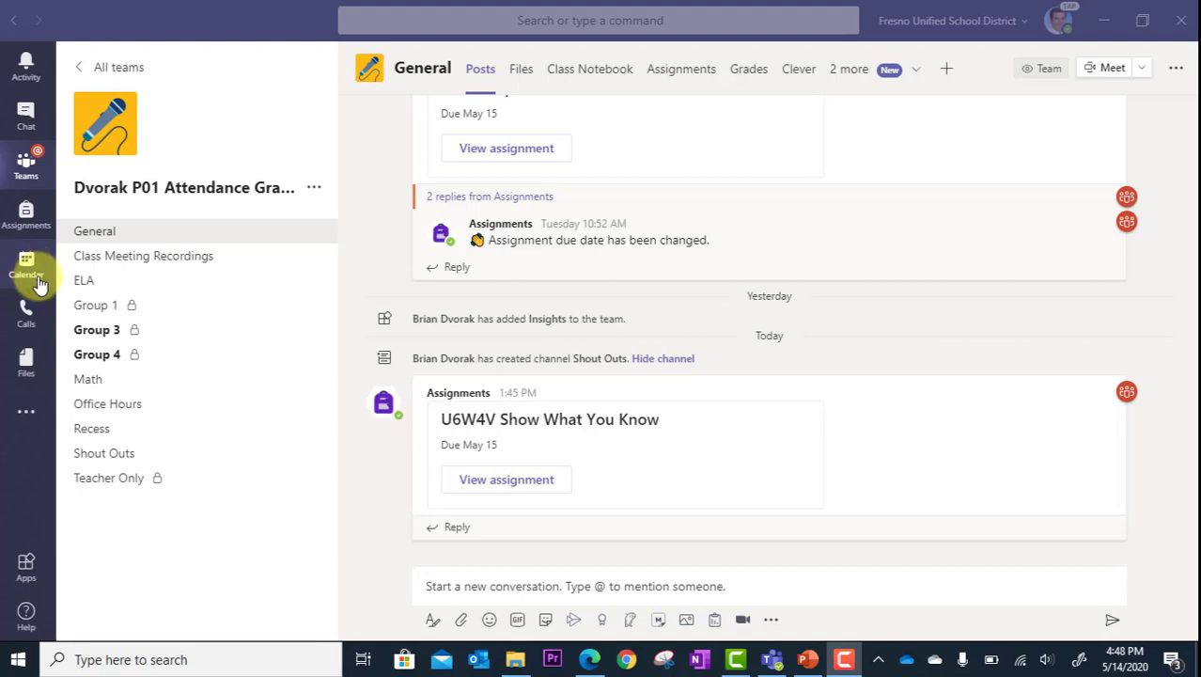
mouse_move(33, 289)
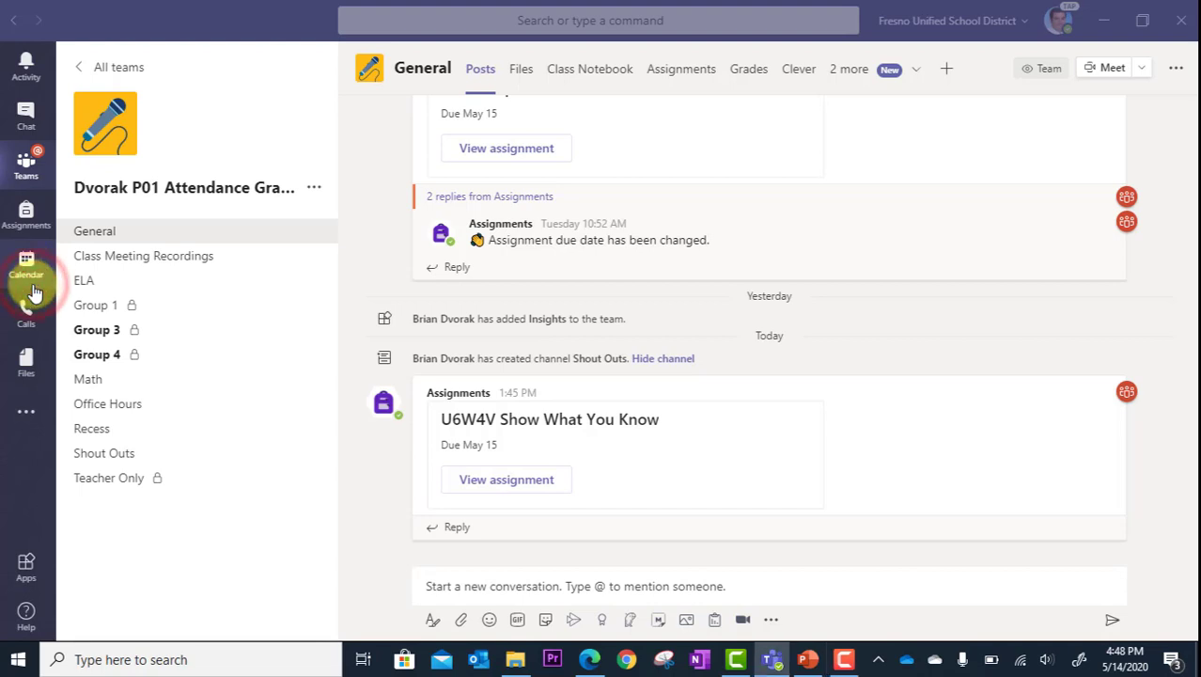
Step: Show the calendar's new-meeting options, Schedule meeting and Live event
click(25, 275)
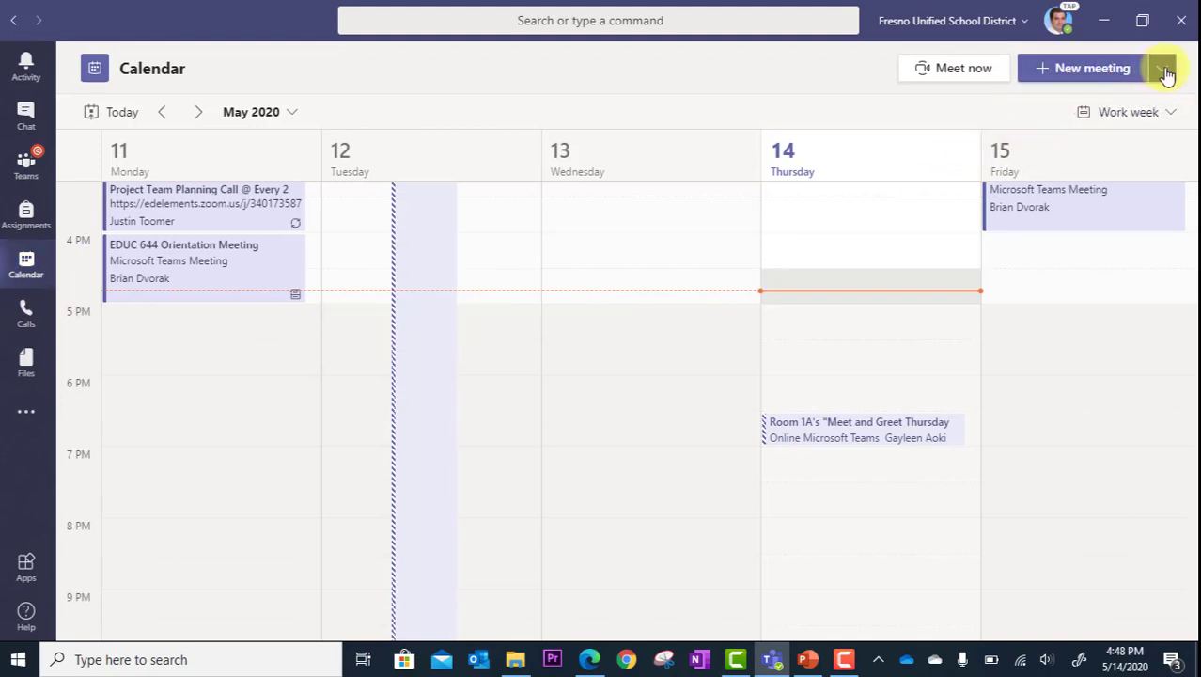
click(1158, 68)
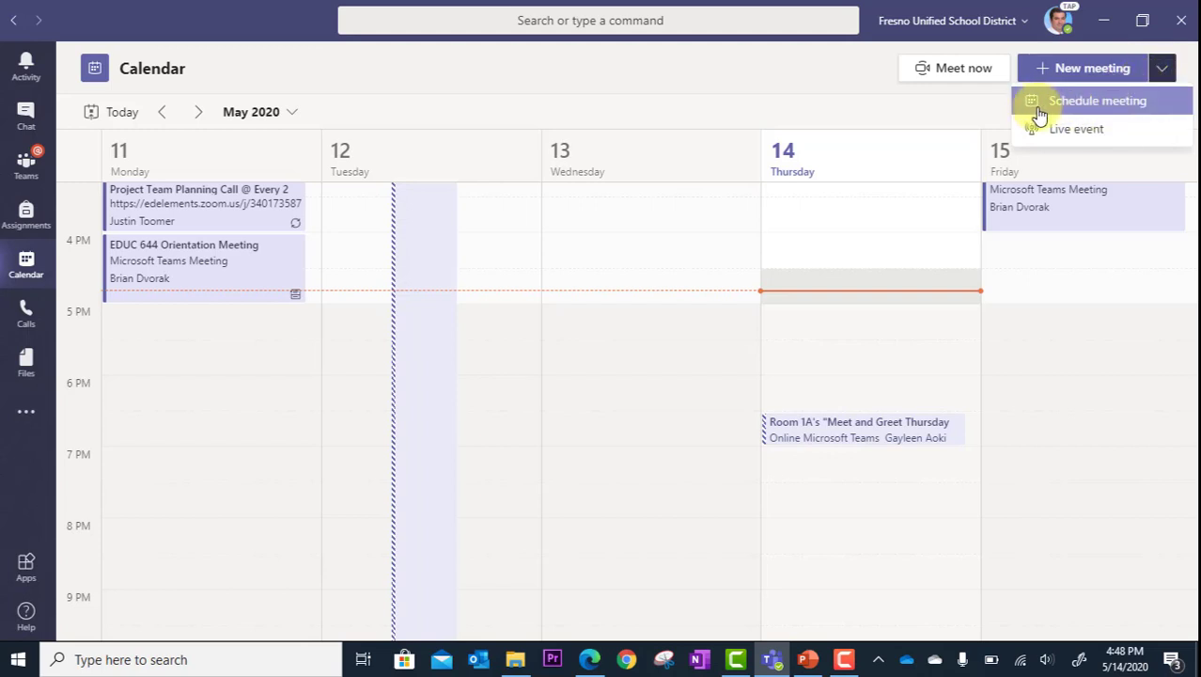
Step: Create a meeting titled 'Meeting with Matthew' with Matthew as required attendee
click(1097, 101)
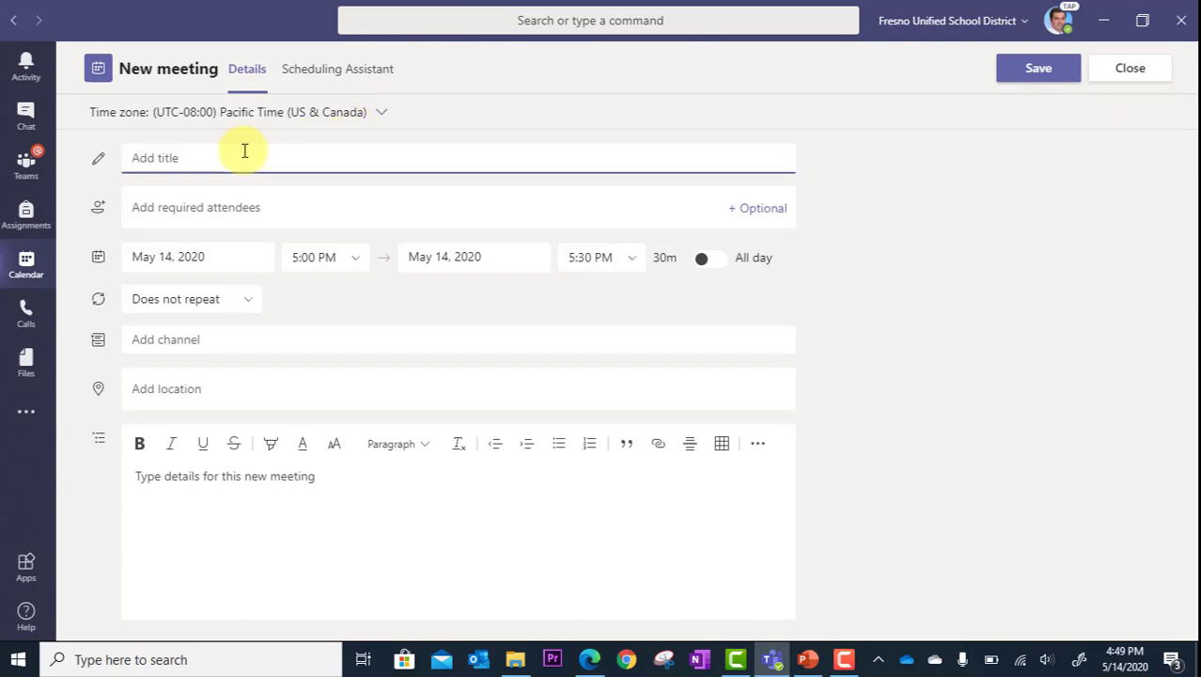
text(Meeting with Matthew)
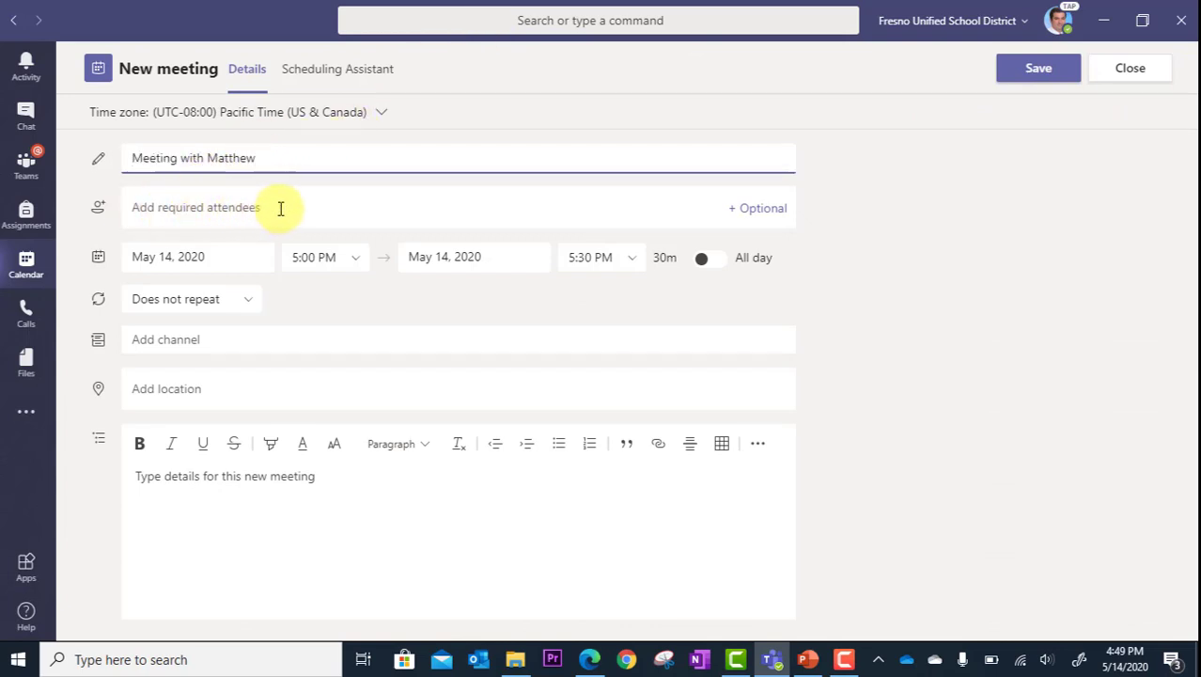
mouse_move(273, 206)
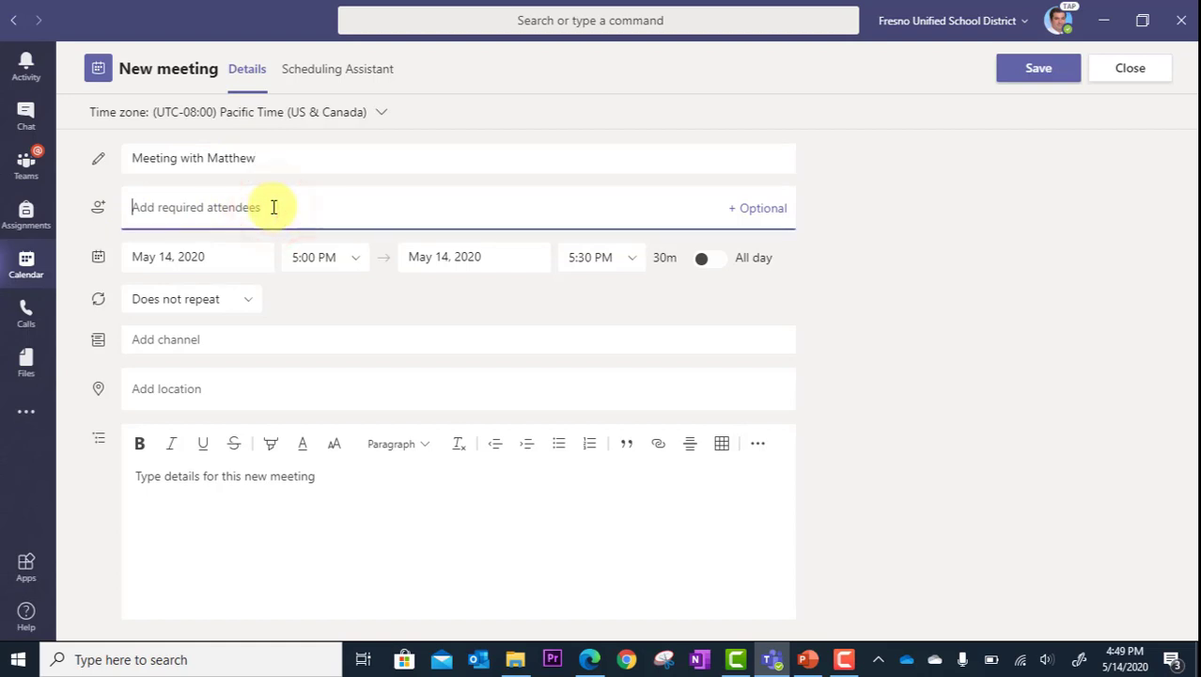
text(matthew)
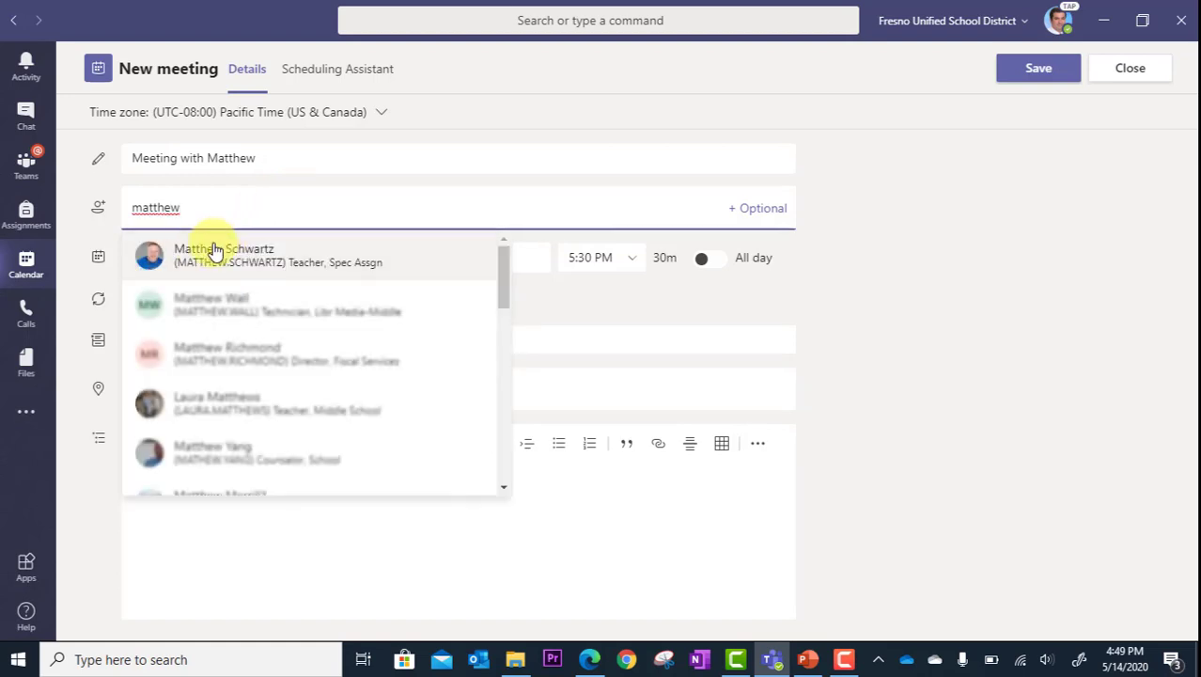
click(223, 254)
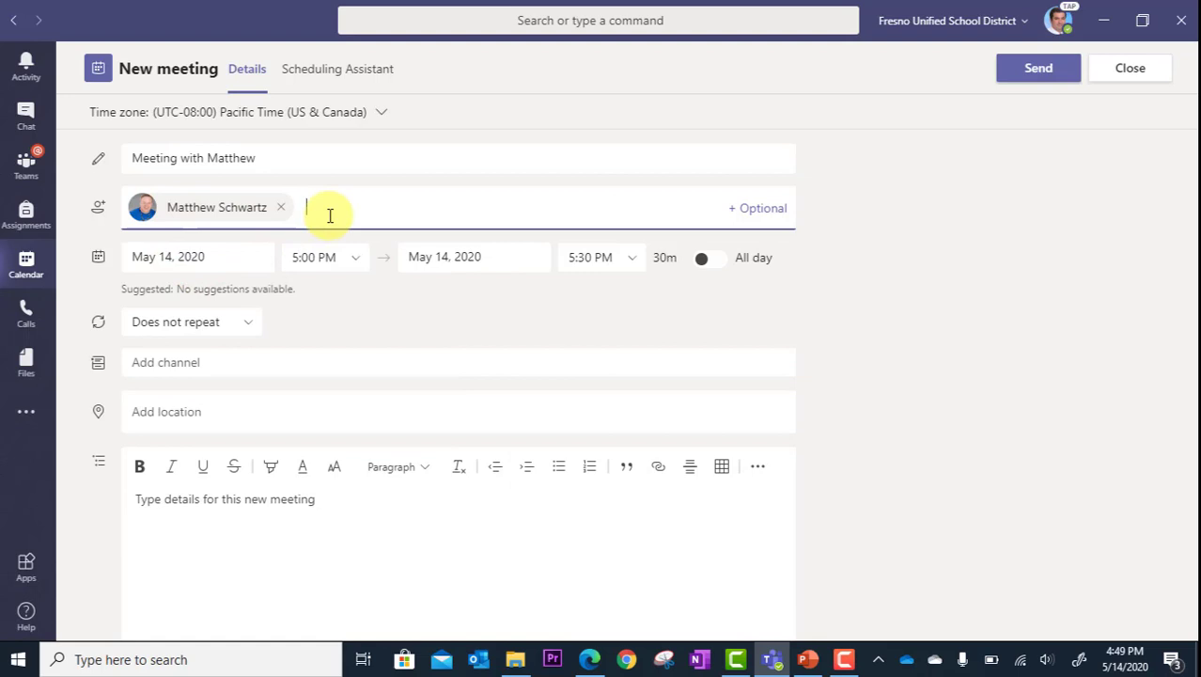
mouse_move(346, 205)
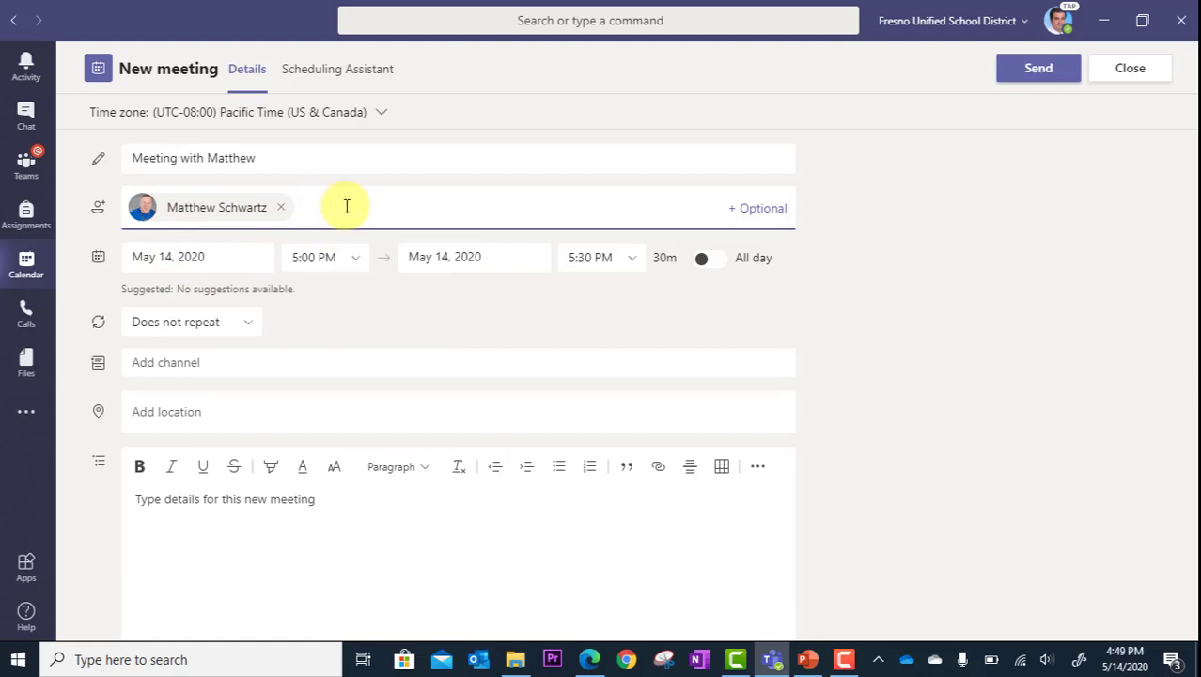
mouse_move(352, 263)
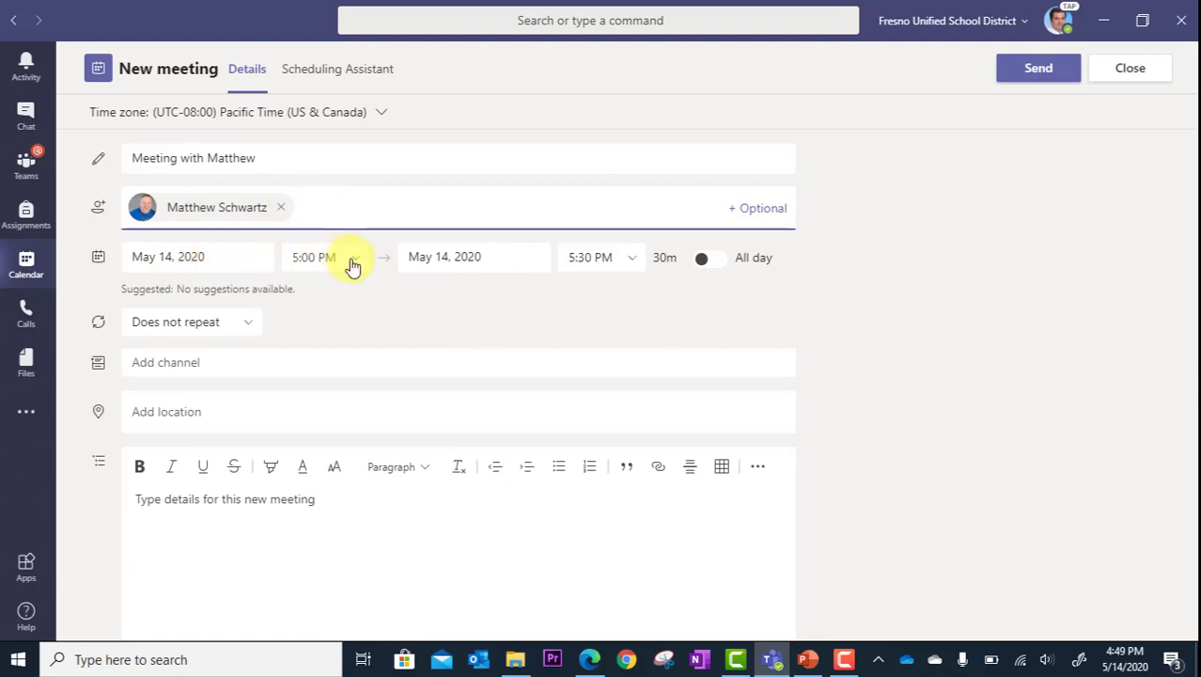
Step: Move the meeting to May 18, 3:00–3:30 PM, with 'Online' as location
click(356, 258)
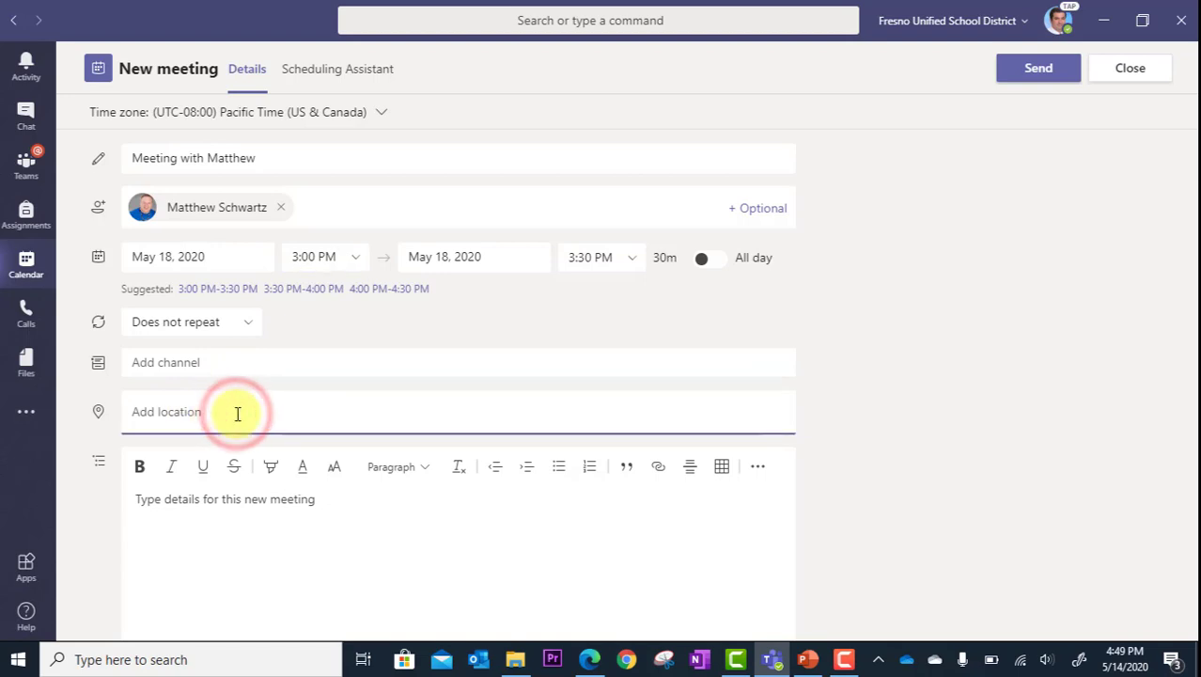
text(Online)
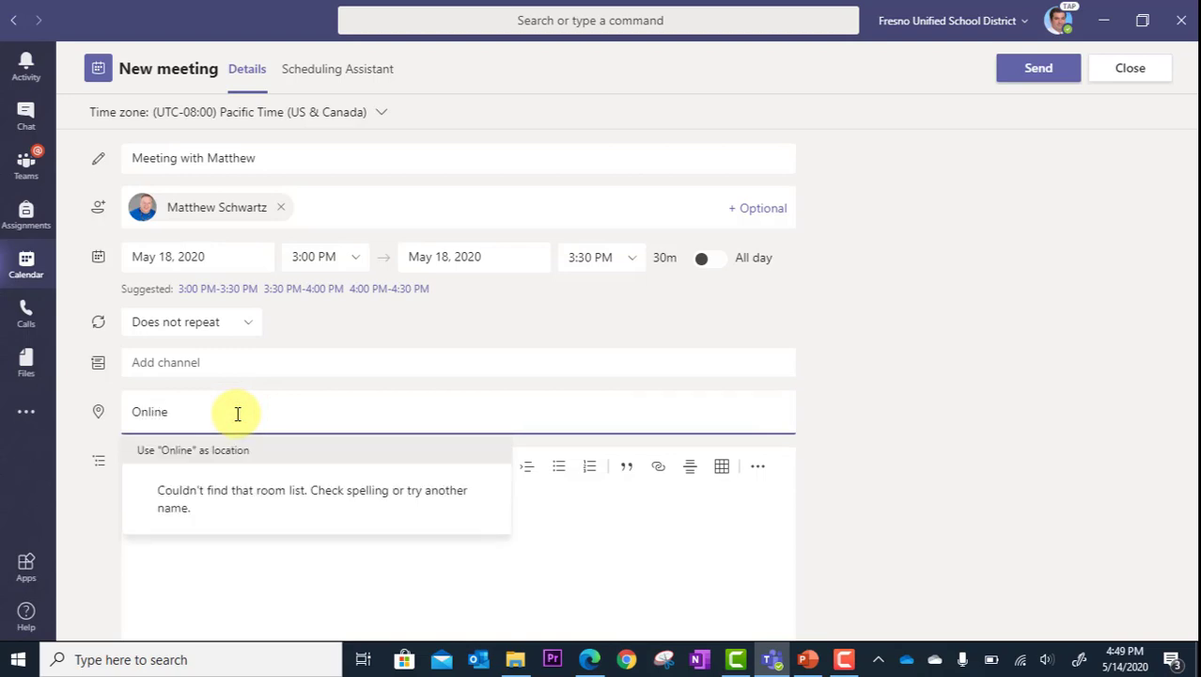
click(193, 449)
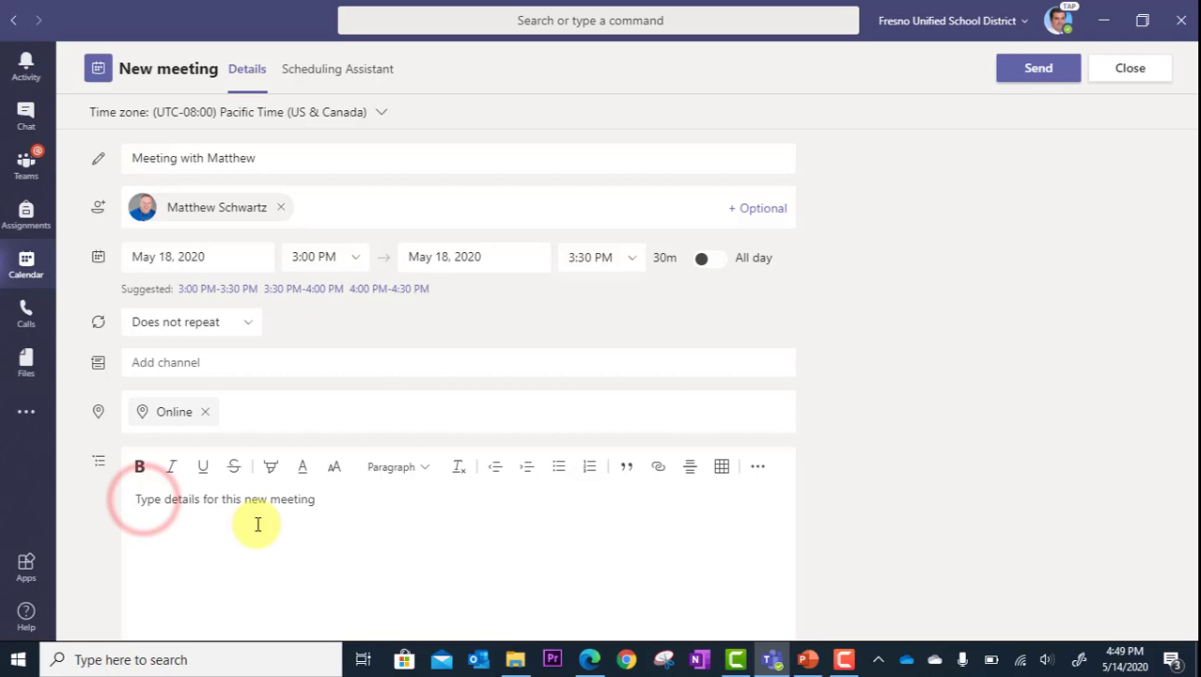
scroll(down, 3)
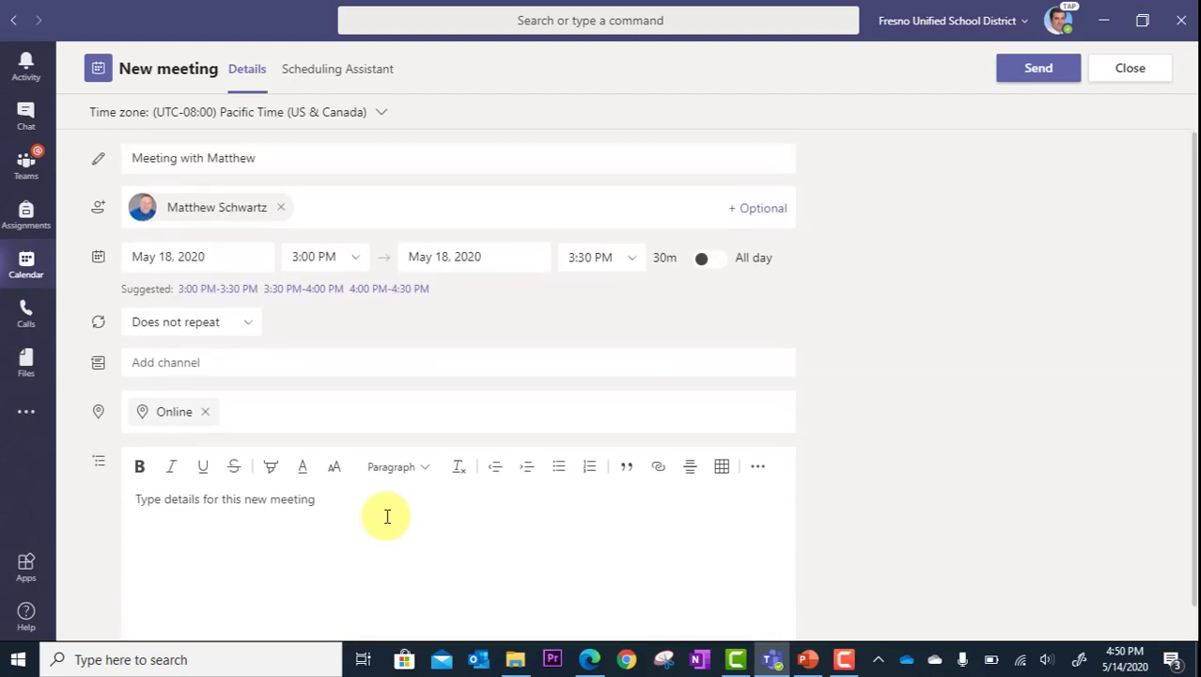
mouse_move(610, 349)
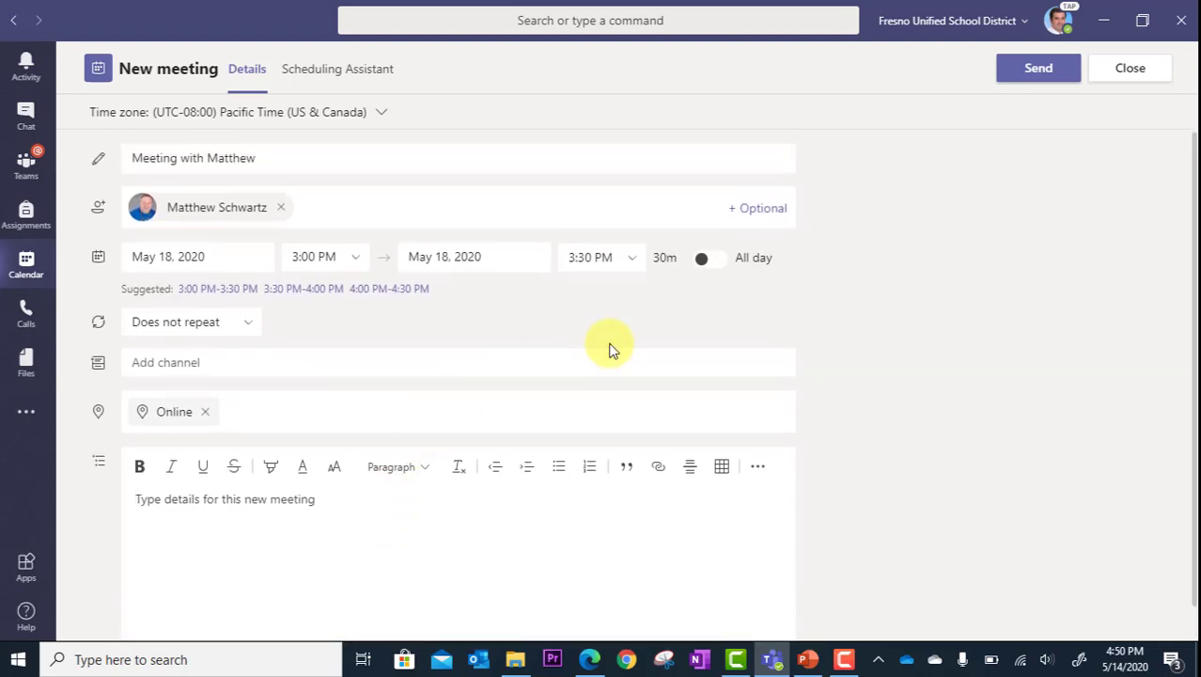
mouse_move(928, 274)
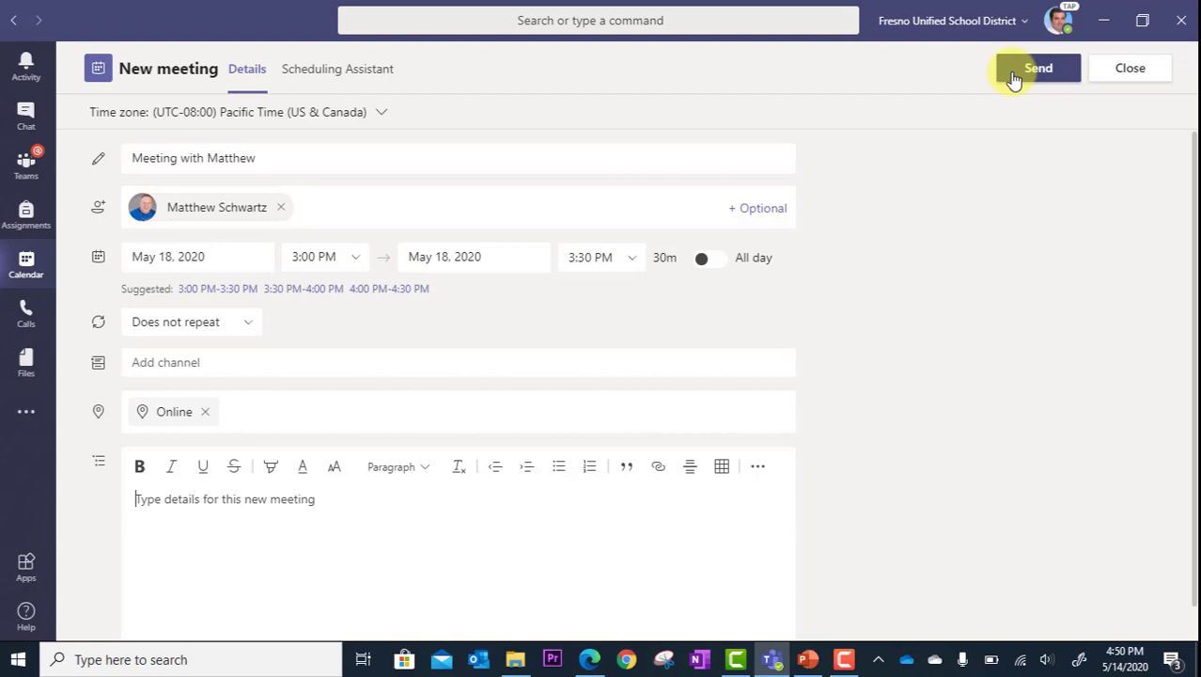
mouse_move(909, 167)
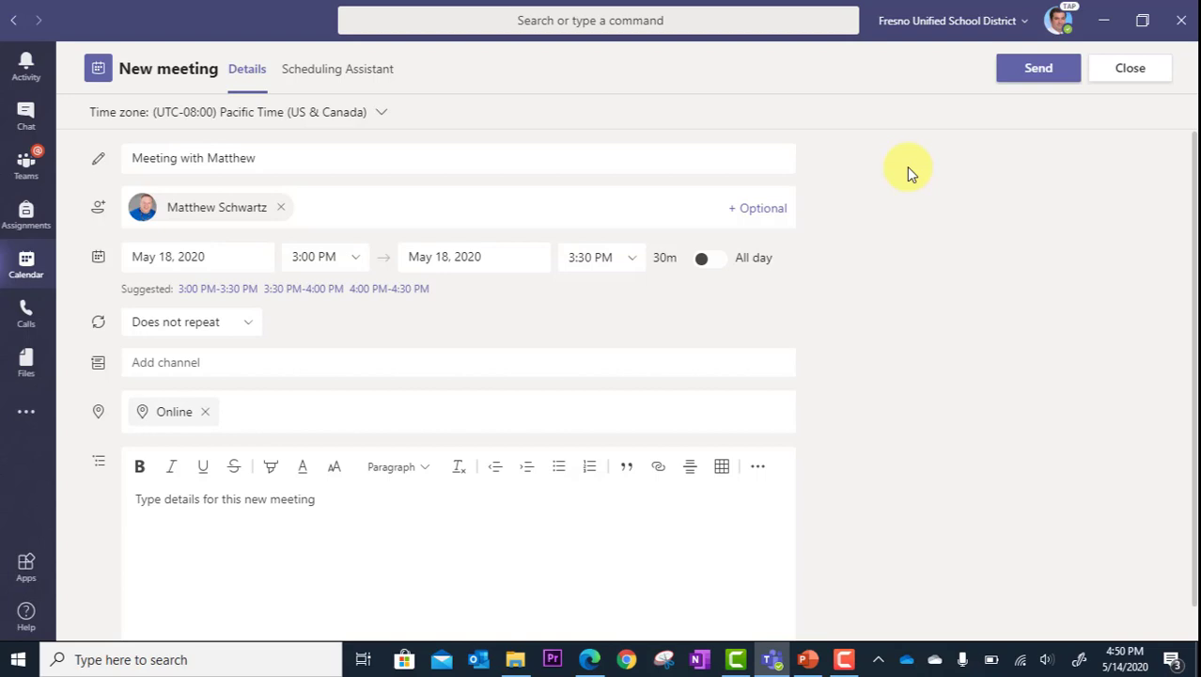
mouse_move(1089, 132)
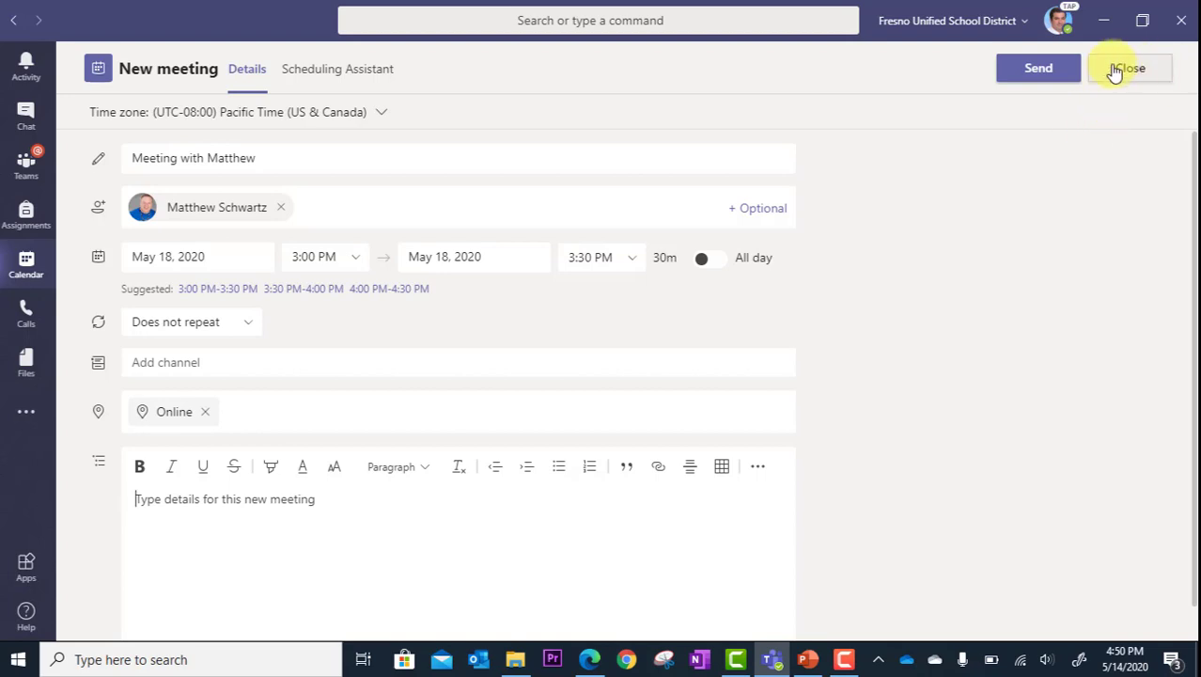
Step: Close the new meeting form, back to the May 11–15 work-week calendar
click(1131, 68)
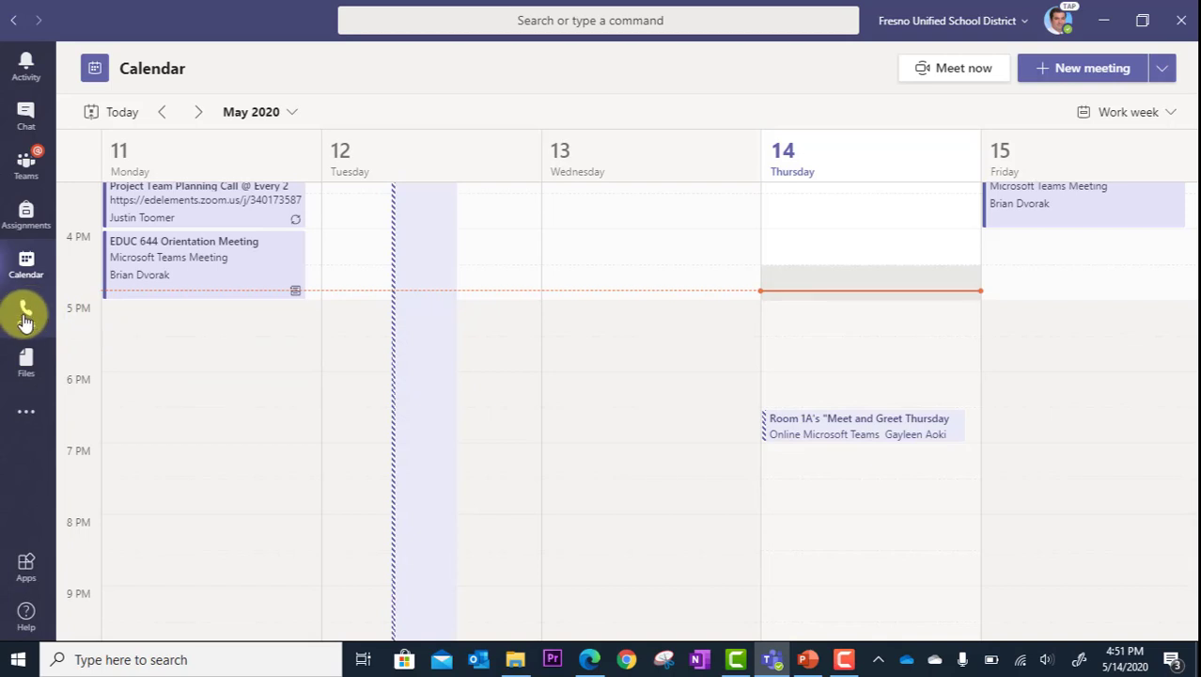
click(26, 315)
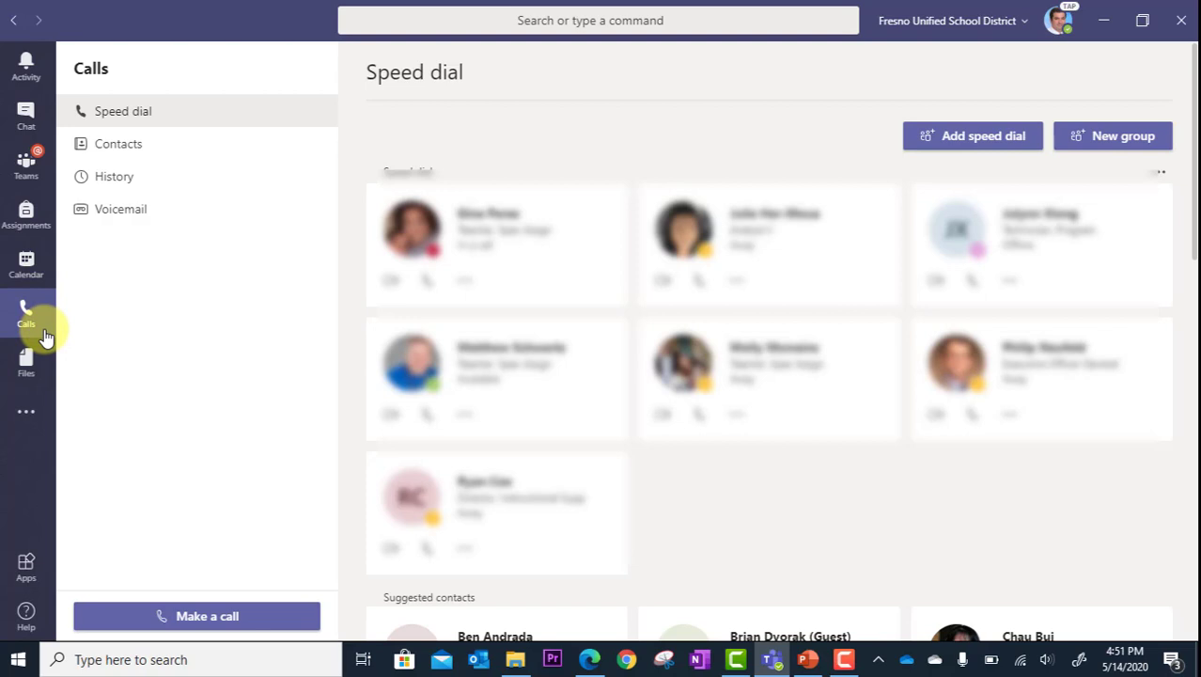
mouse_move(127, 467)
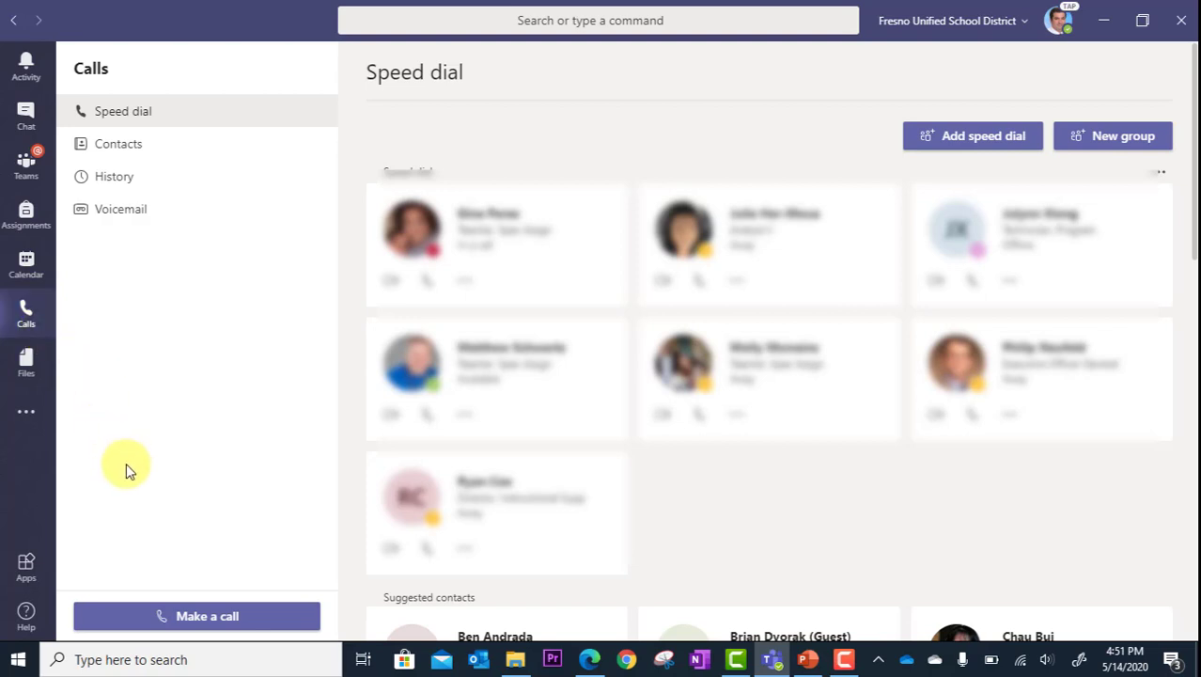
mouse_move(162, 617)
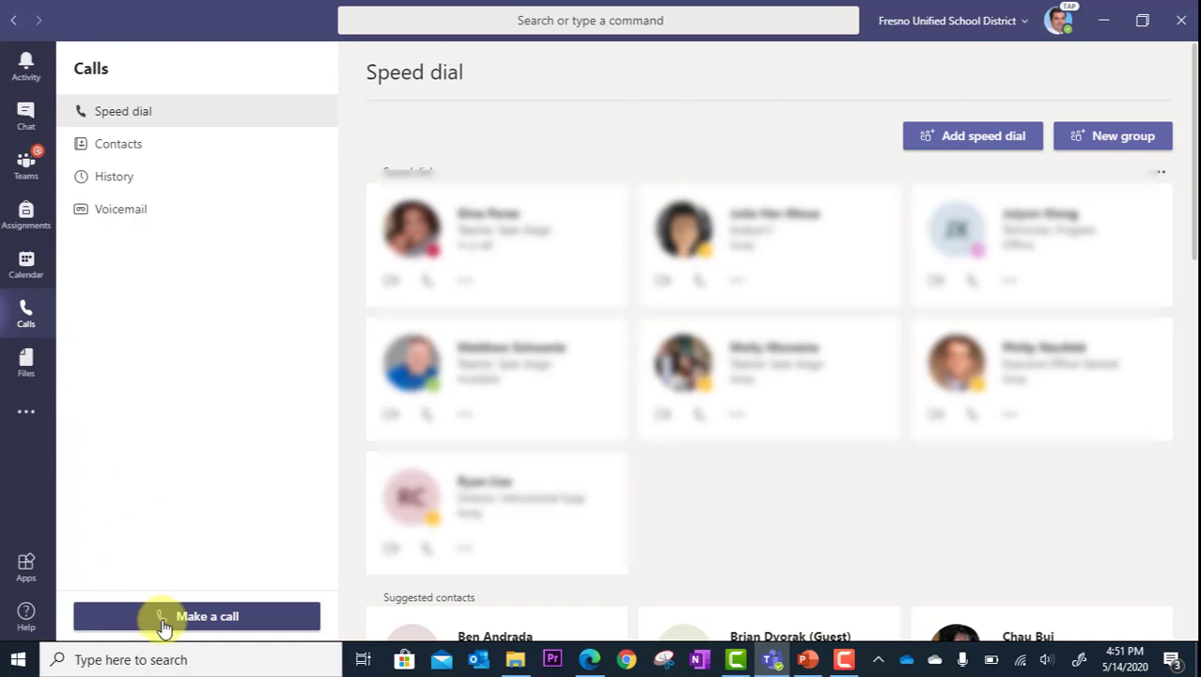
click(196, 616)
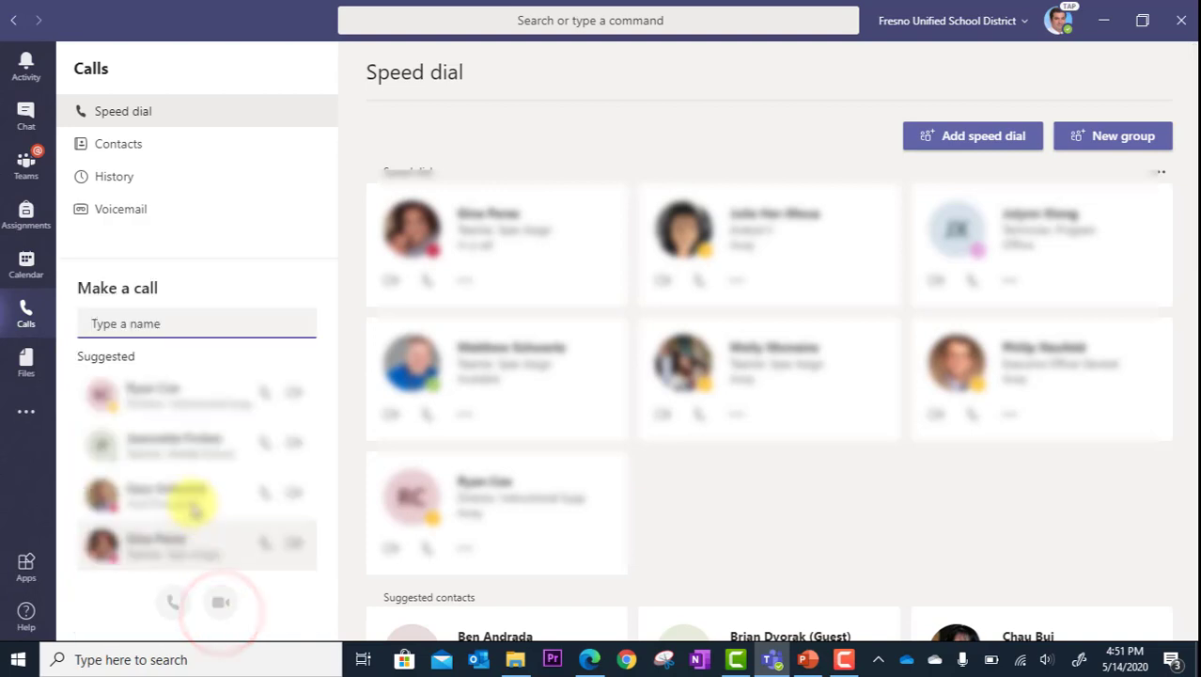
click(191, 324)
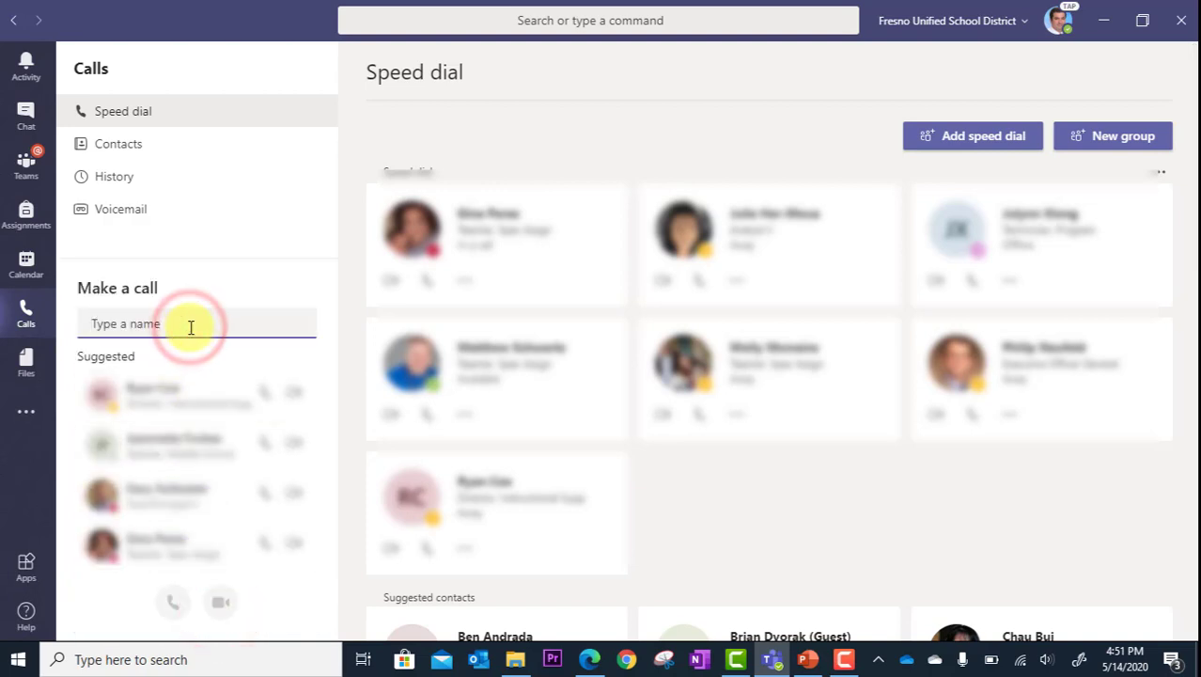
text(matthew)
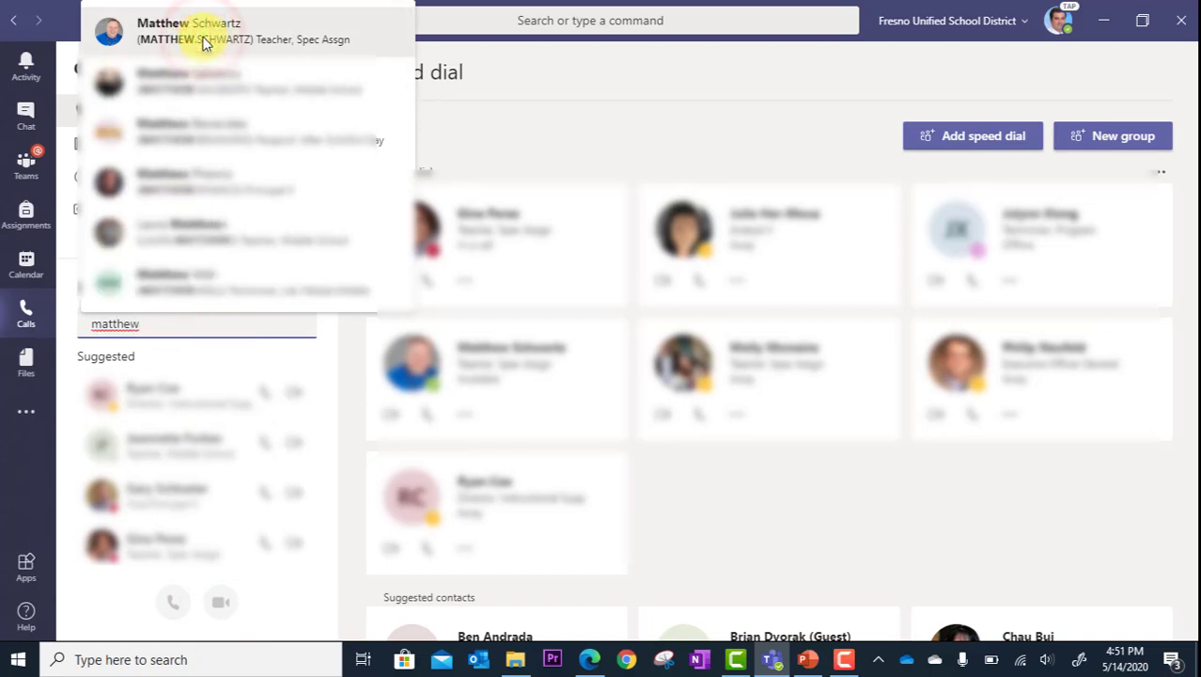
click(188, 30)
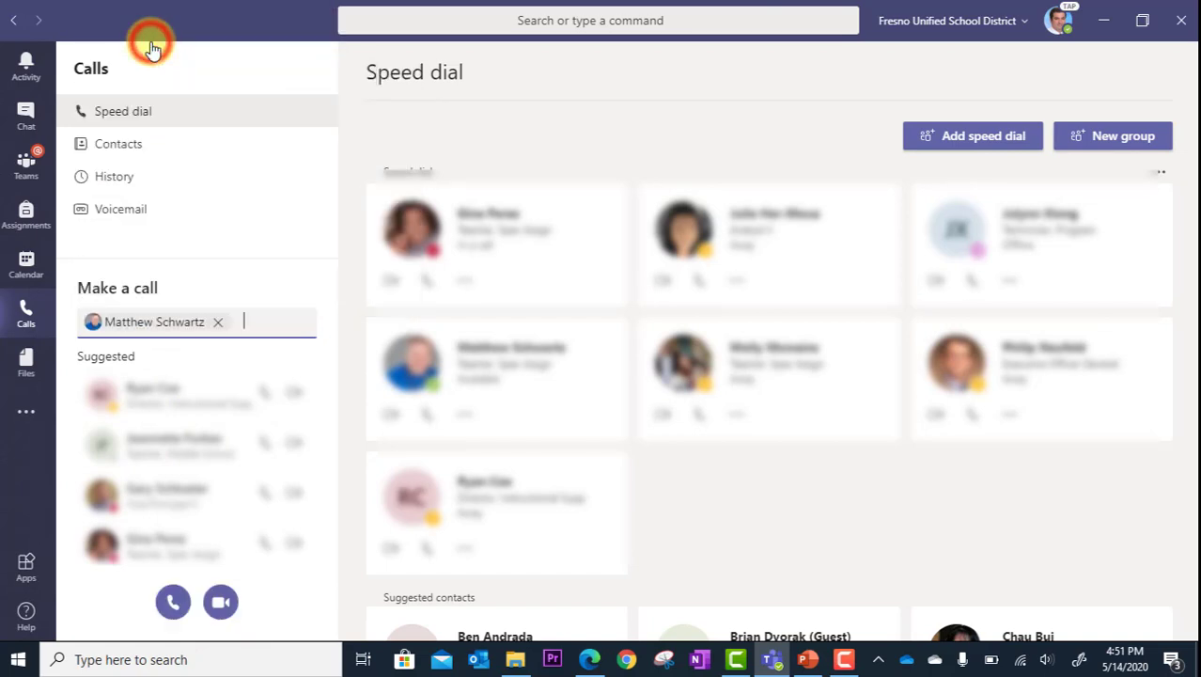
mouse_move(178, 498)
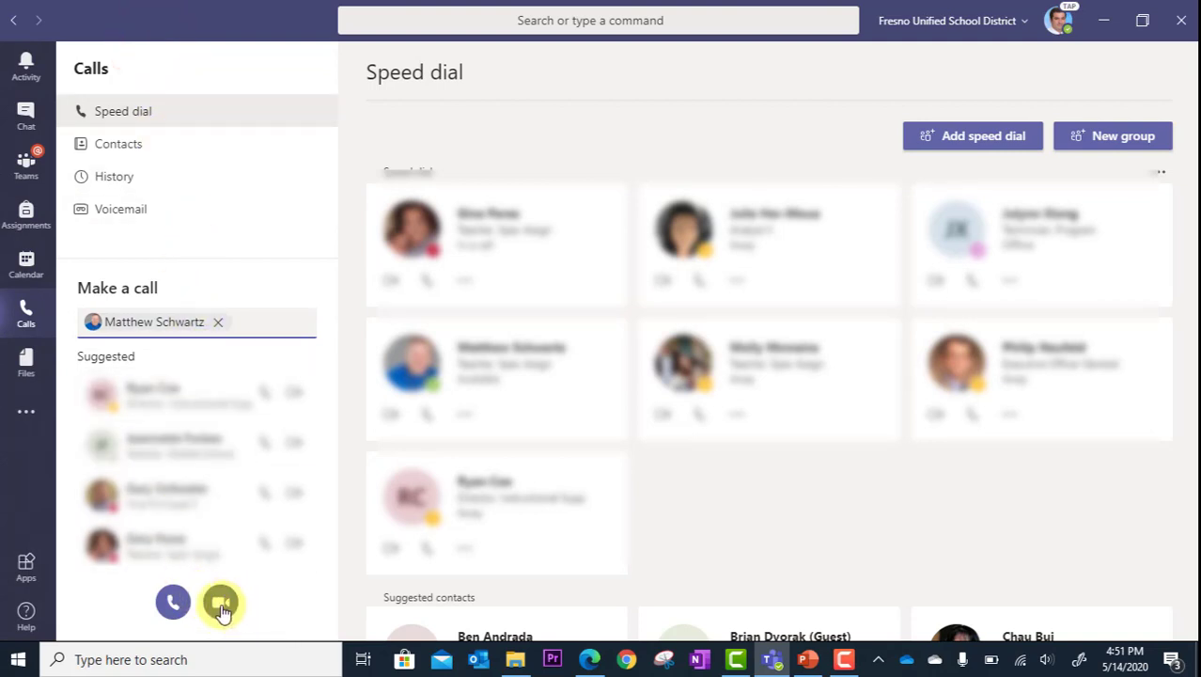
mouse_move(221, 602)
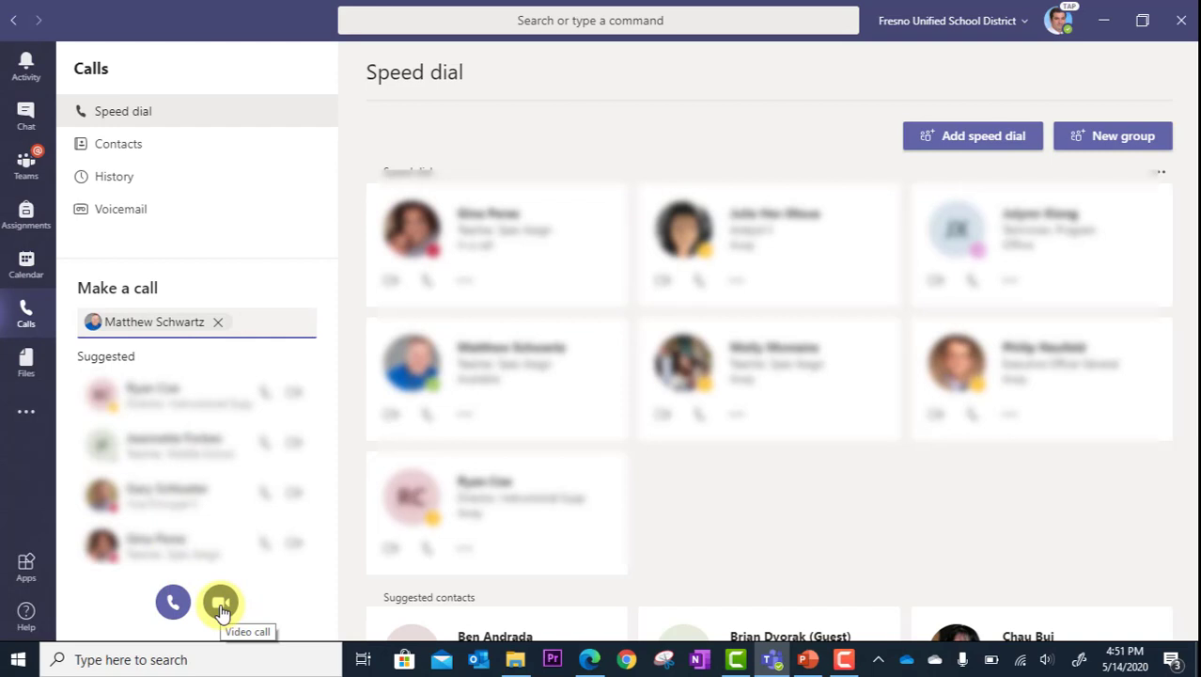
scroll(down, 3)
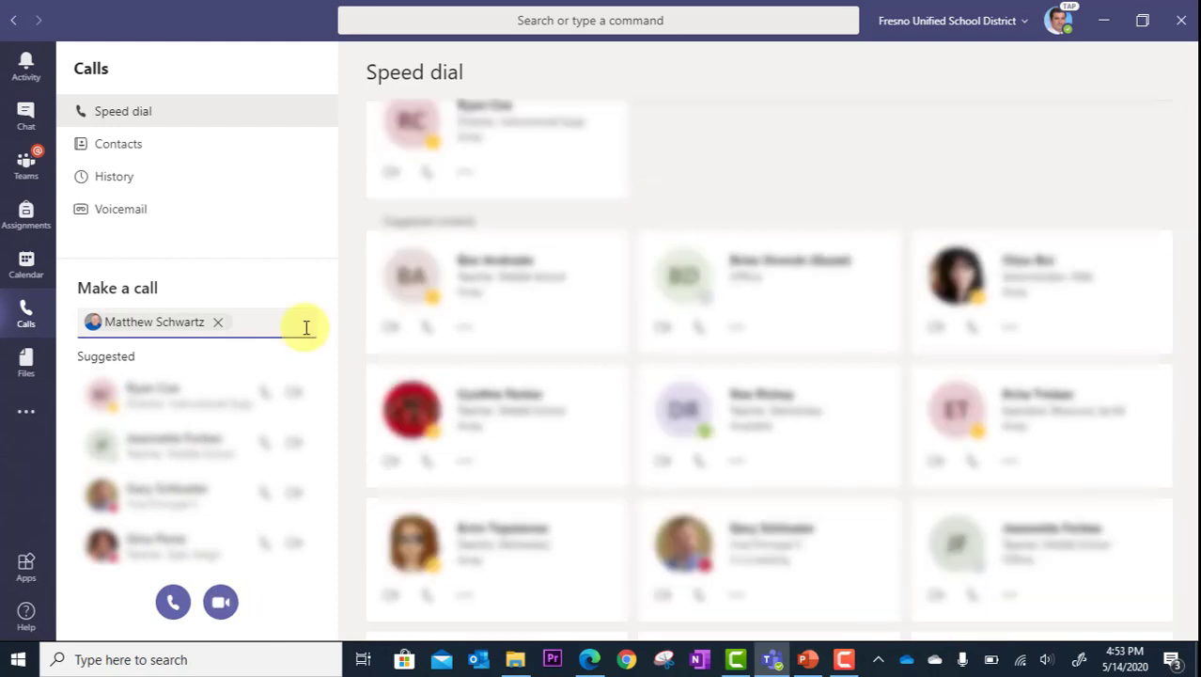
mouse_move(234, 284)
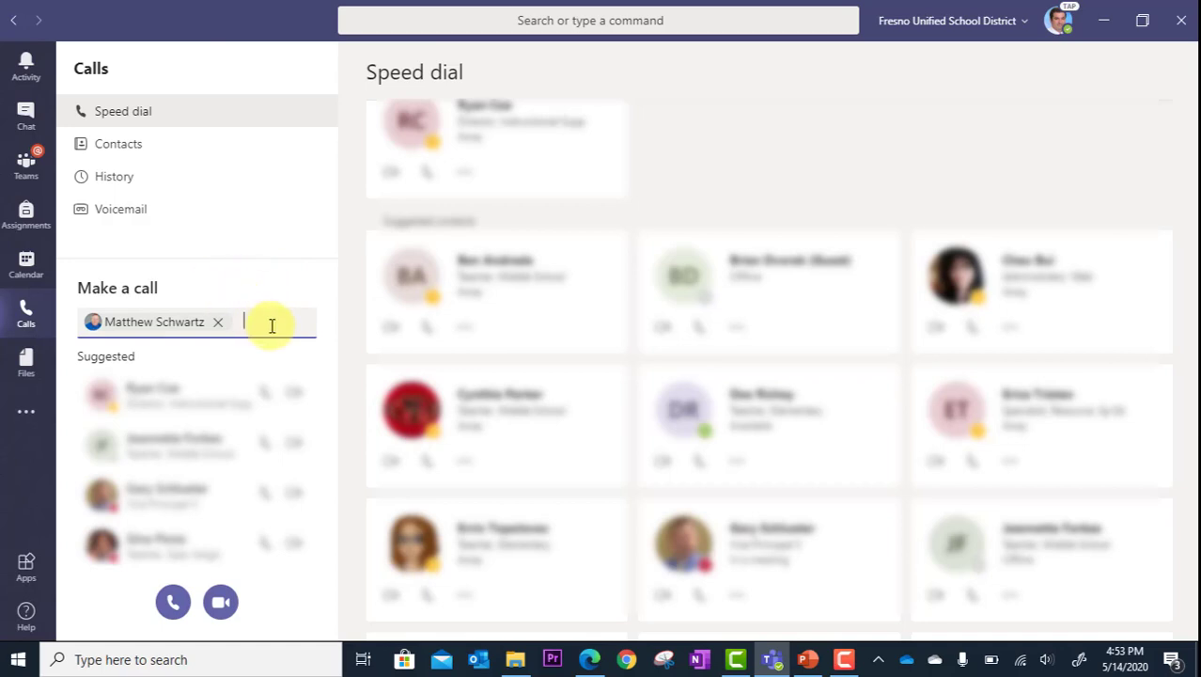
text(gina)
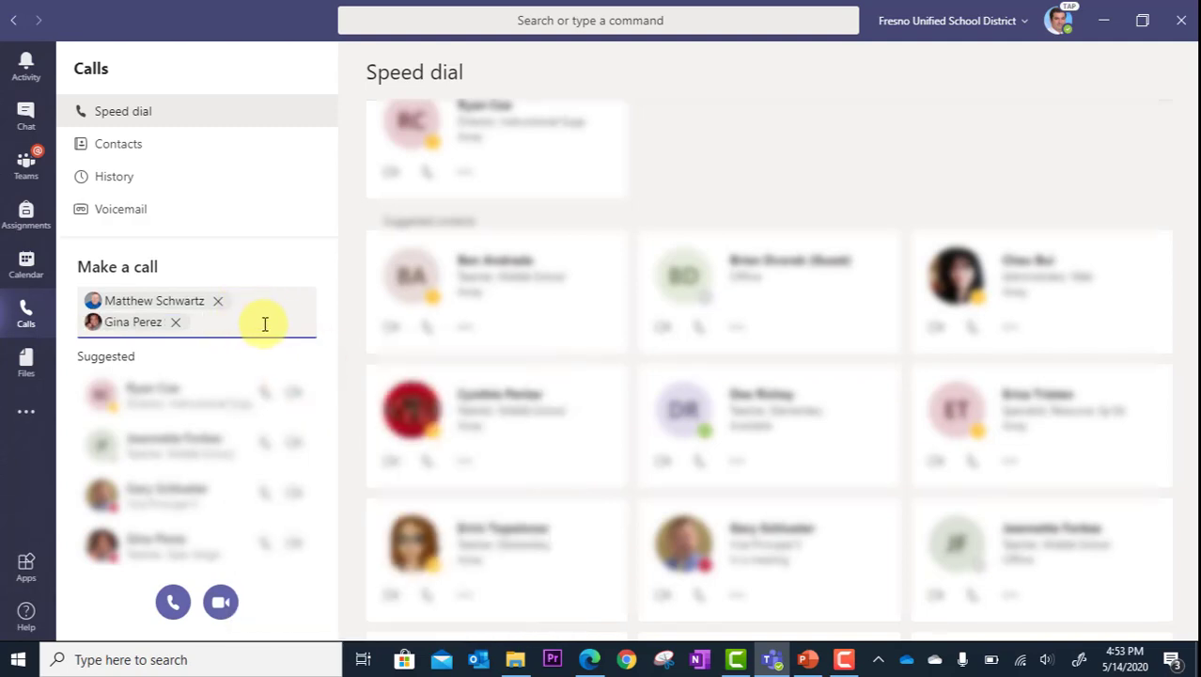
mouse_move(244, 313)
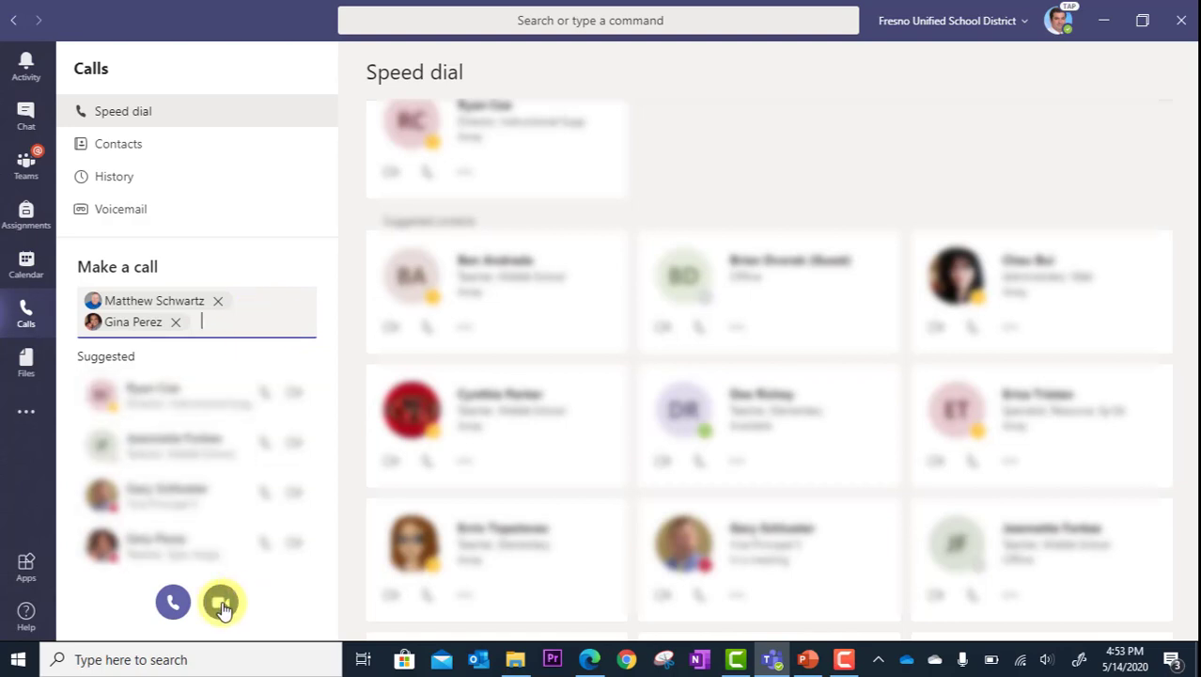
mouse_move(221, 604)
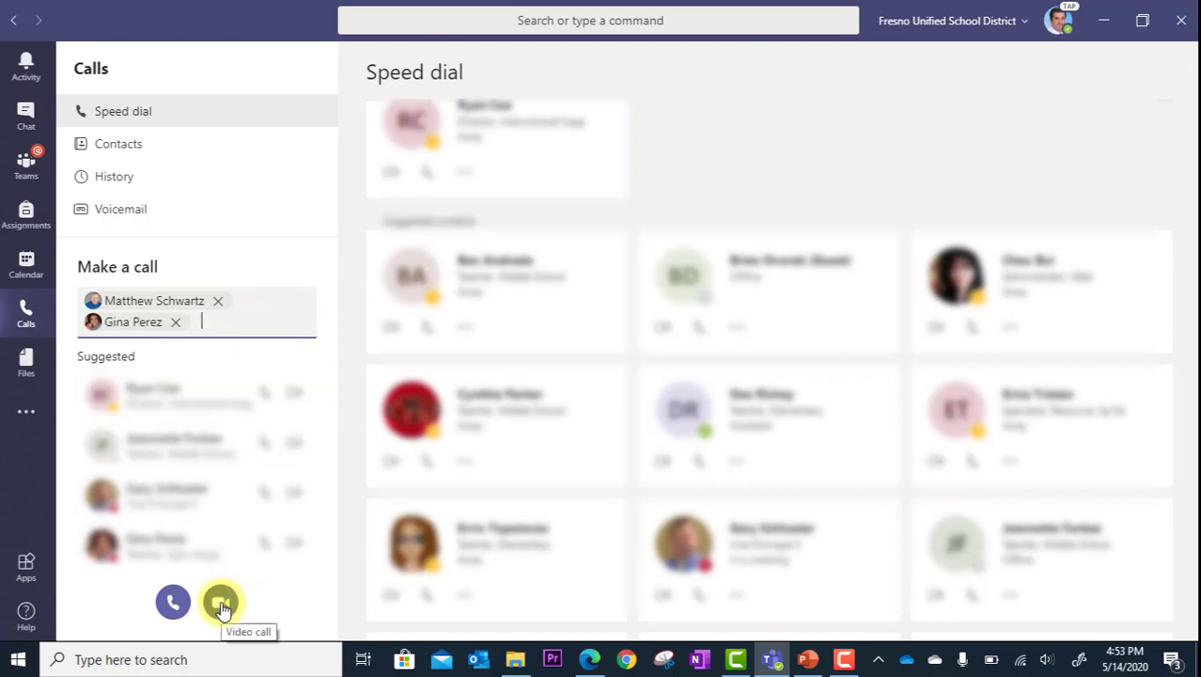
mouse_move(286, 597)
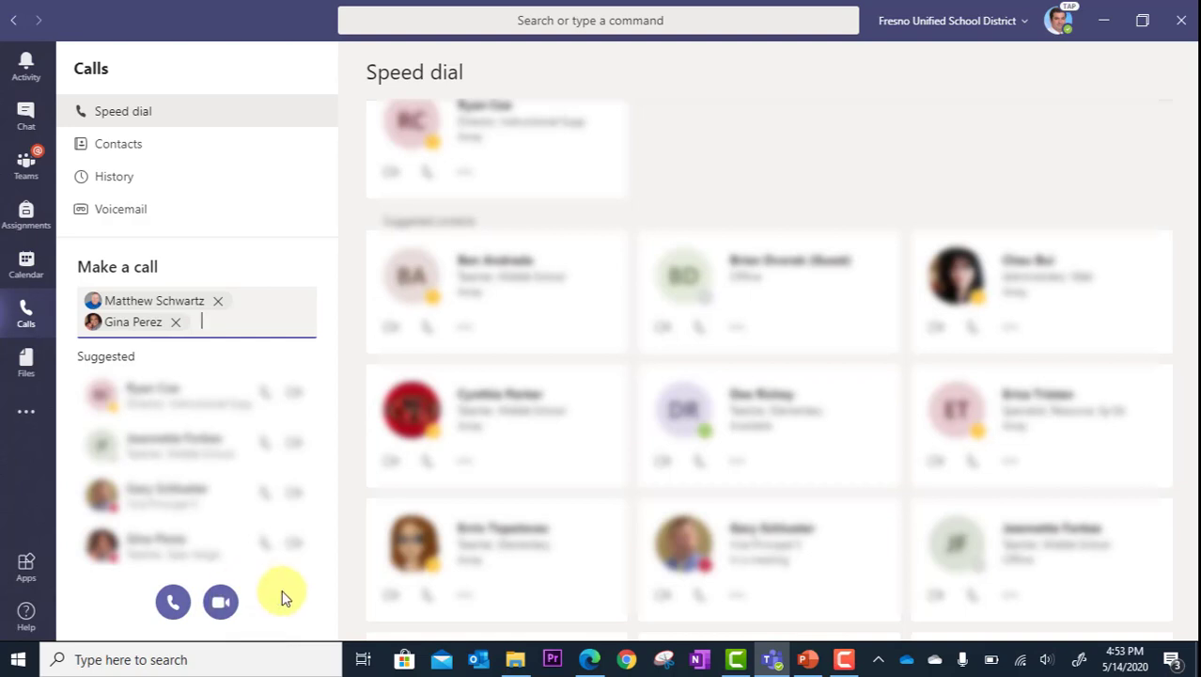